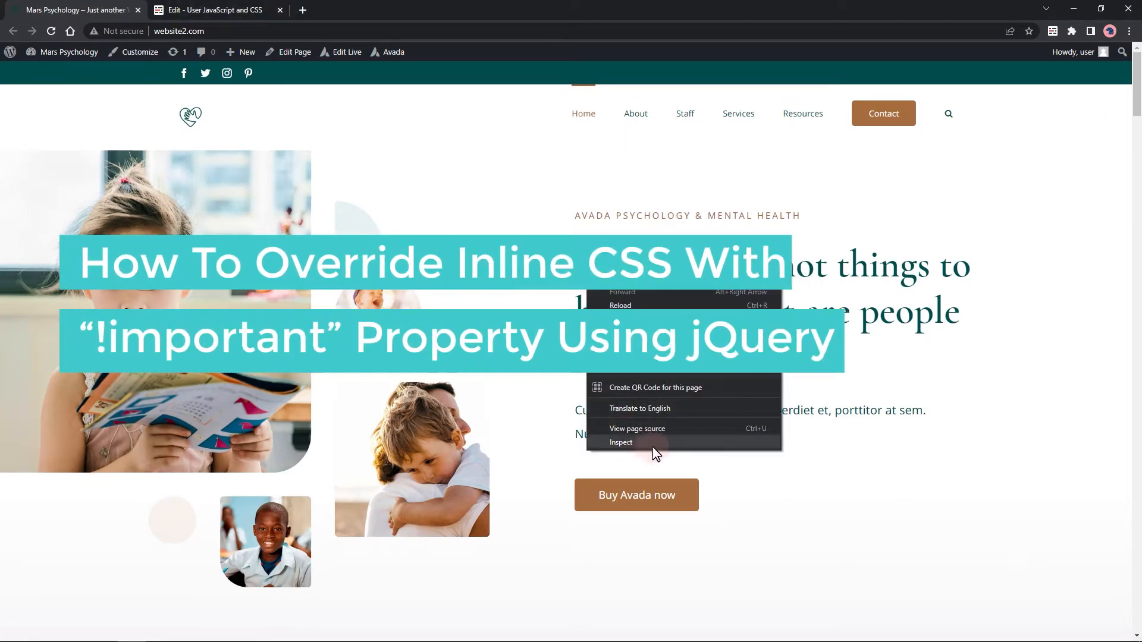
Inspect the page heading in DevTools, revealing the span's inline font-size: 65px !important.
click(621, 443)
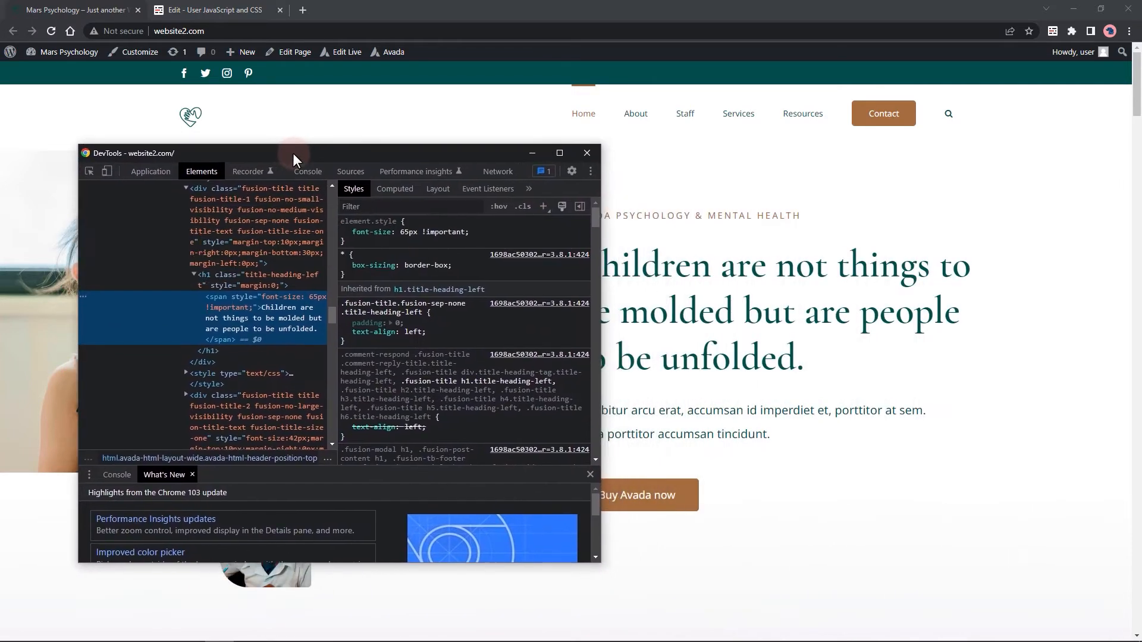
mouse_move(336, 298)
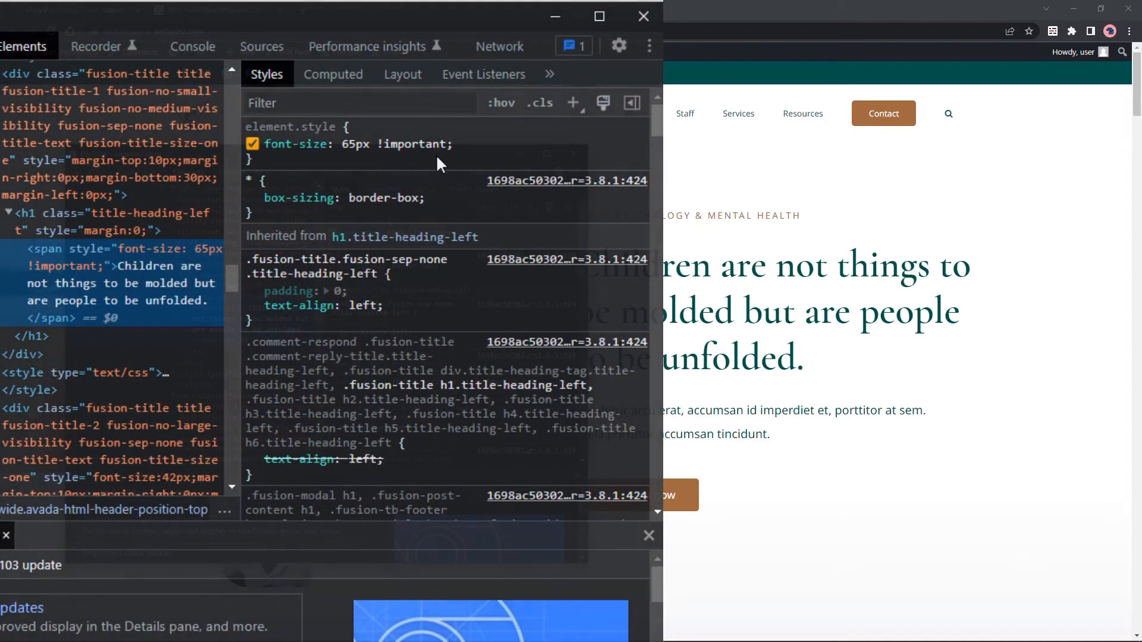
click(599, 15)
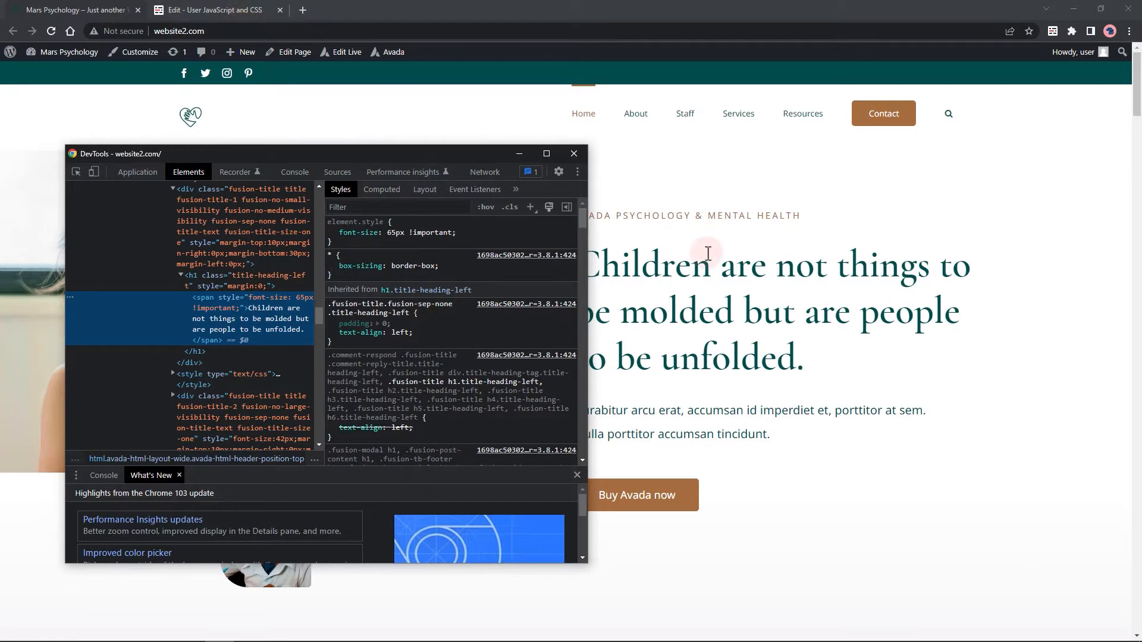
Start a website2.com script holding an empty jQuery(document).ready(function(){ }) wrapper.
click(573, 153)
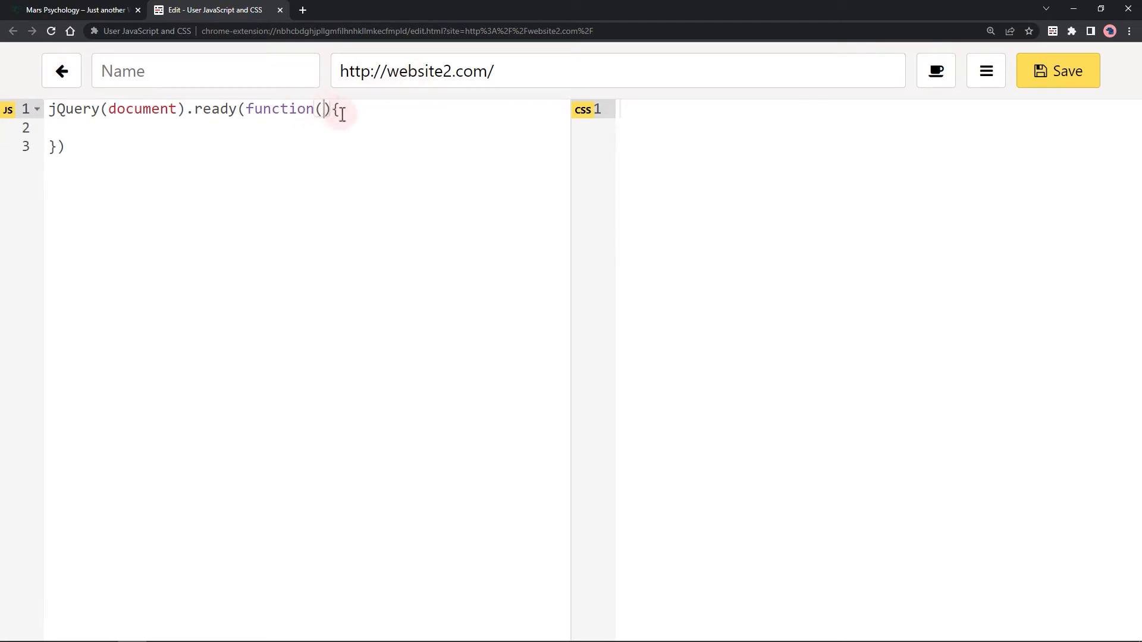
Pass $ into the ready function and begin an empty $('') selector, re-checking the heading span.
text($)
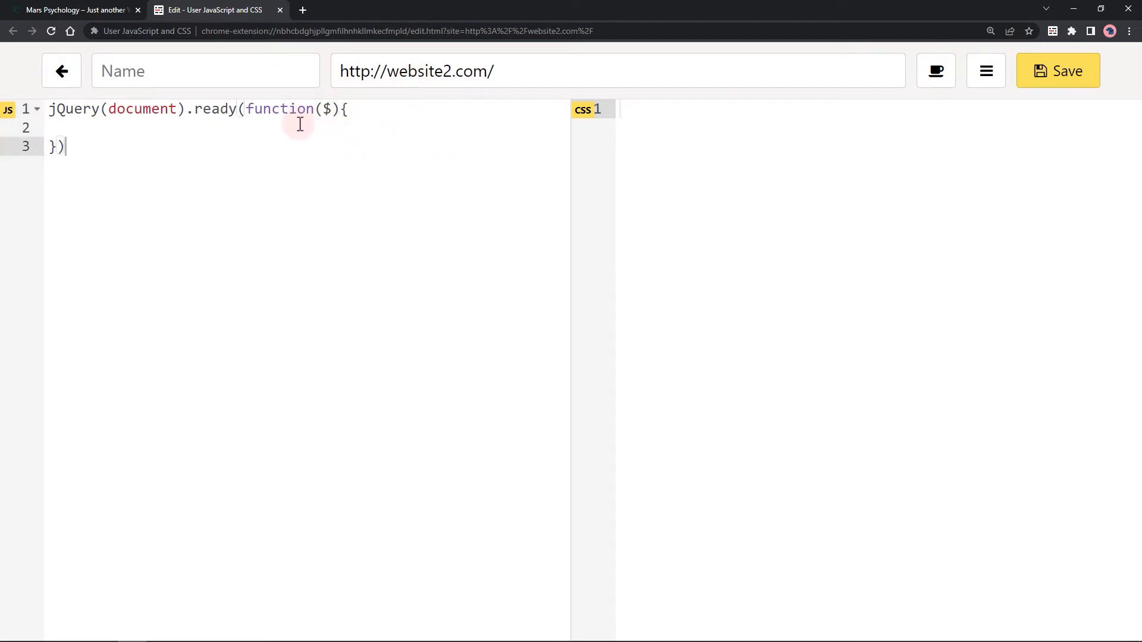
text($)
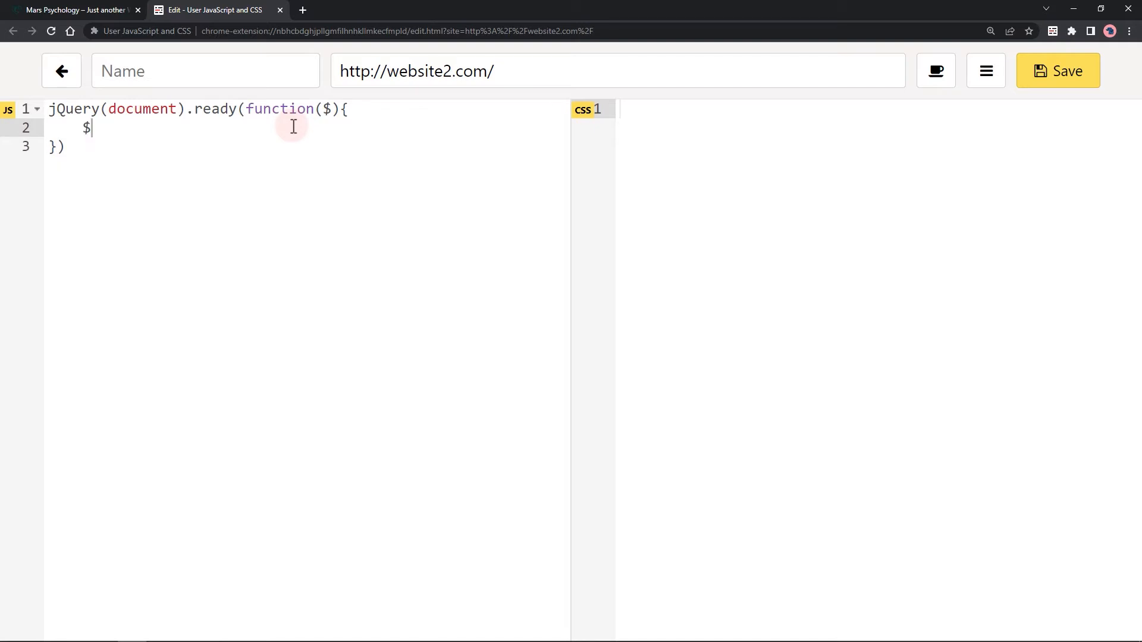
text(()
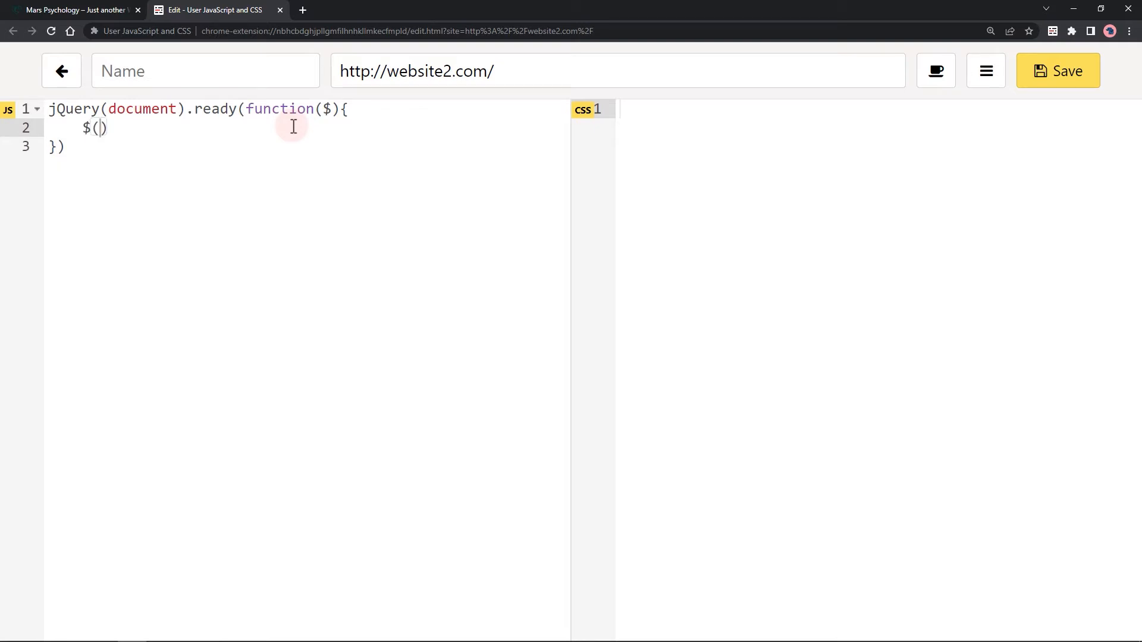
text('')
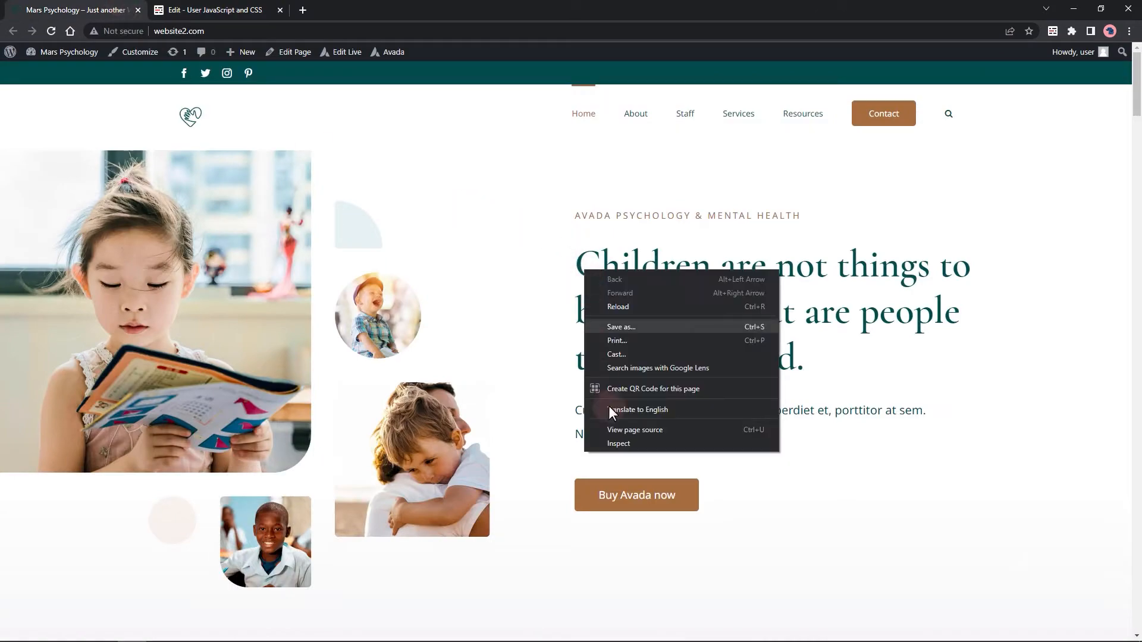
click(618, 444)
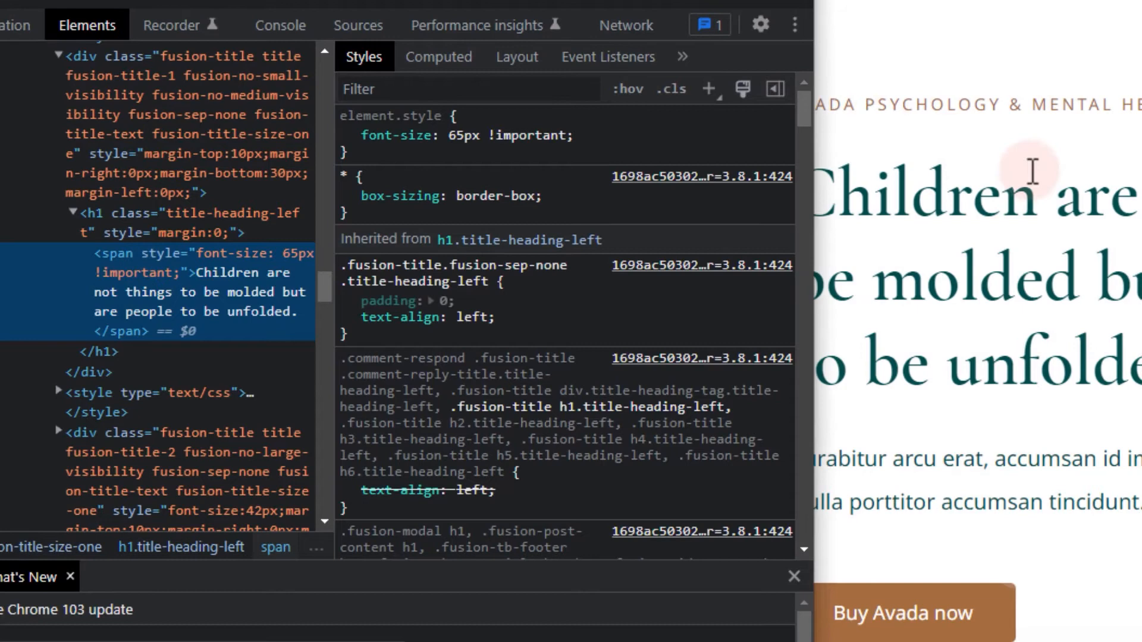
click(212, 10)
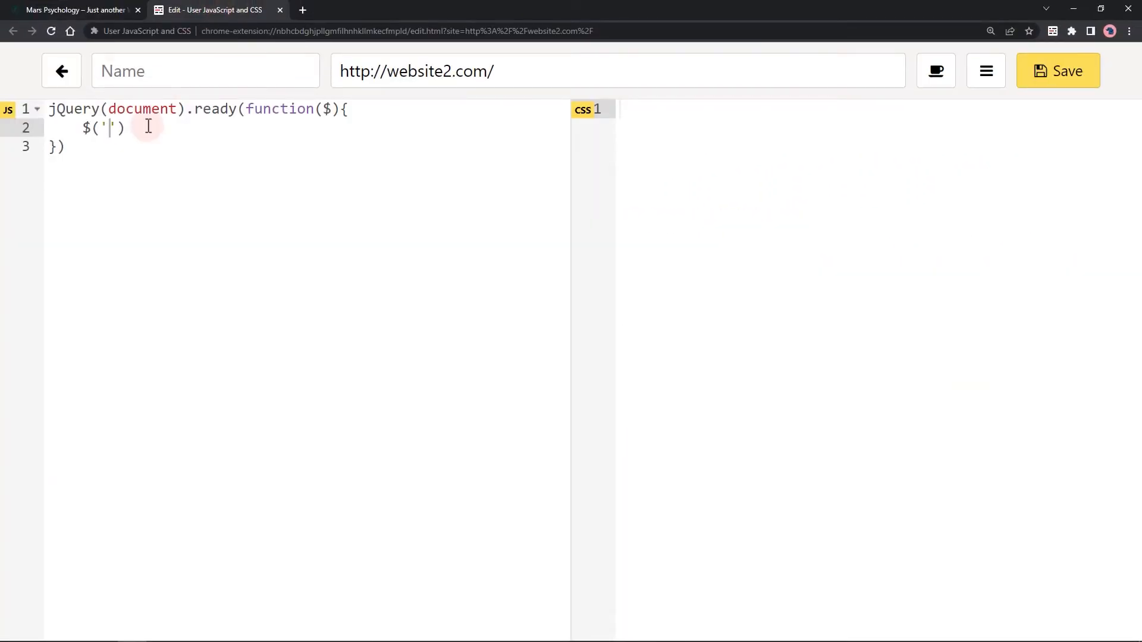
Target 'h1 span' in the selector and chain .attr('style', awaiting the value argument.
text(h1)
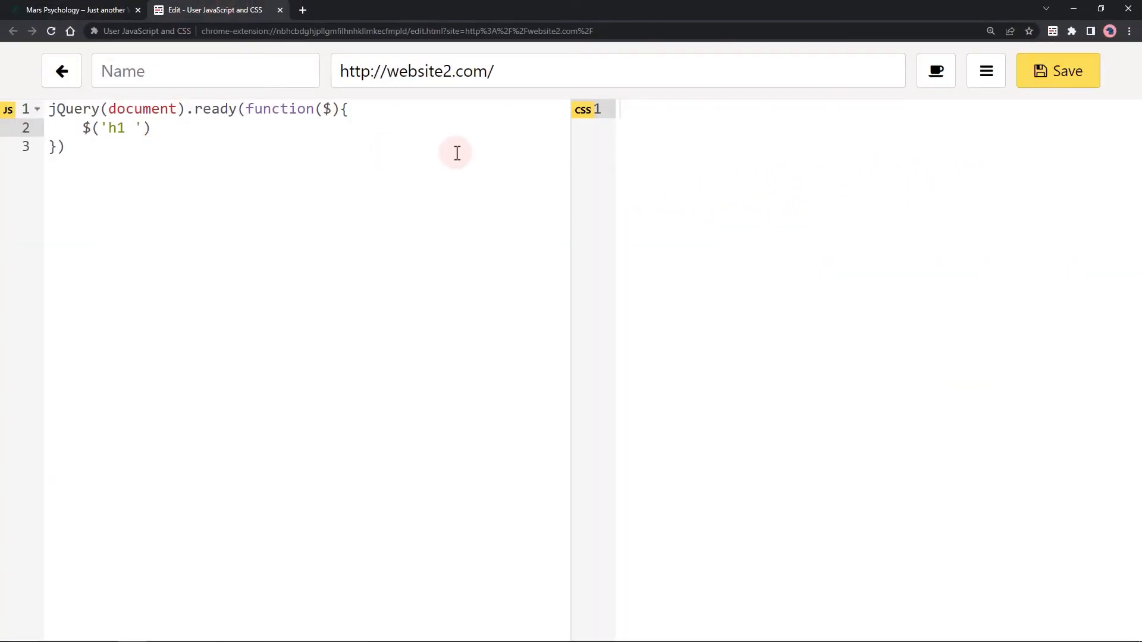
text(span)
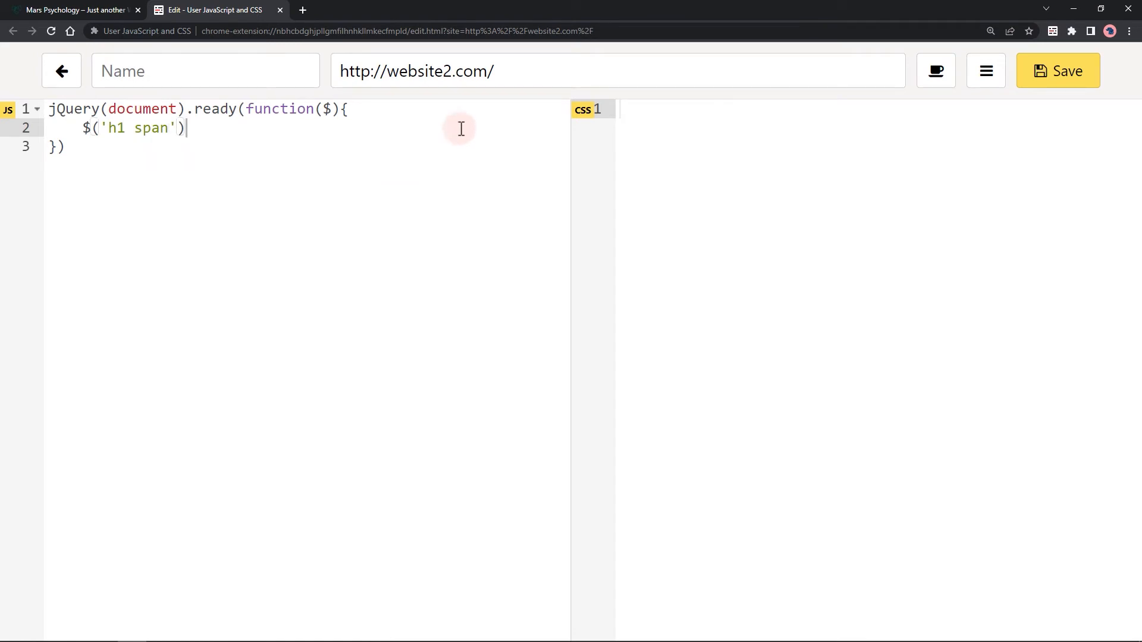
text(.attr()
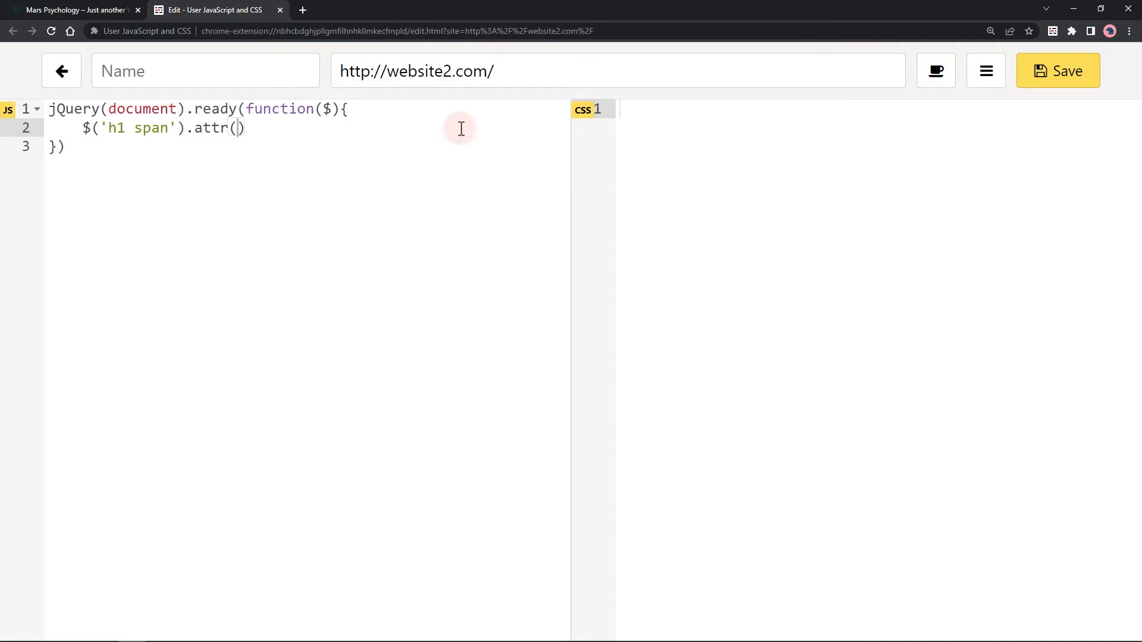
text('')
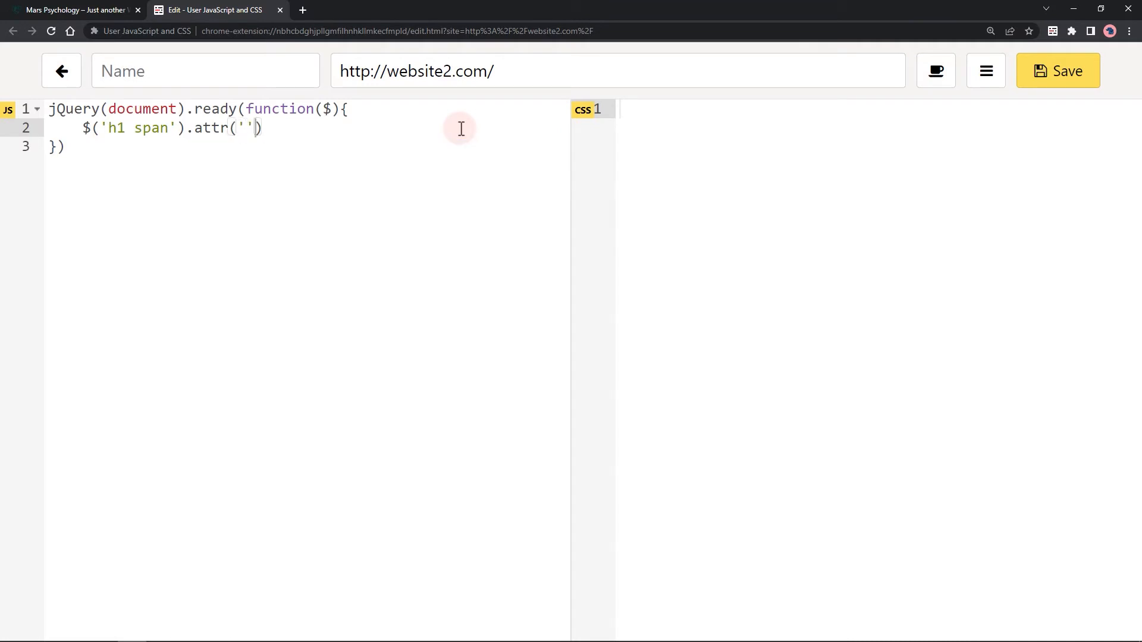
text(,)
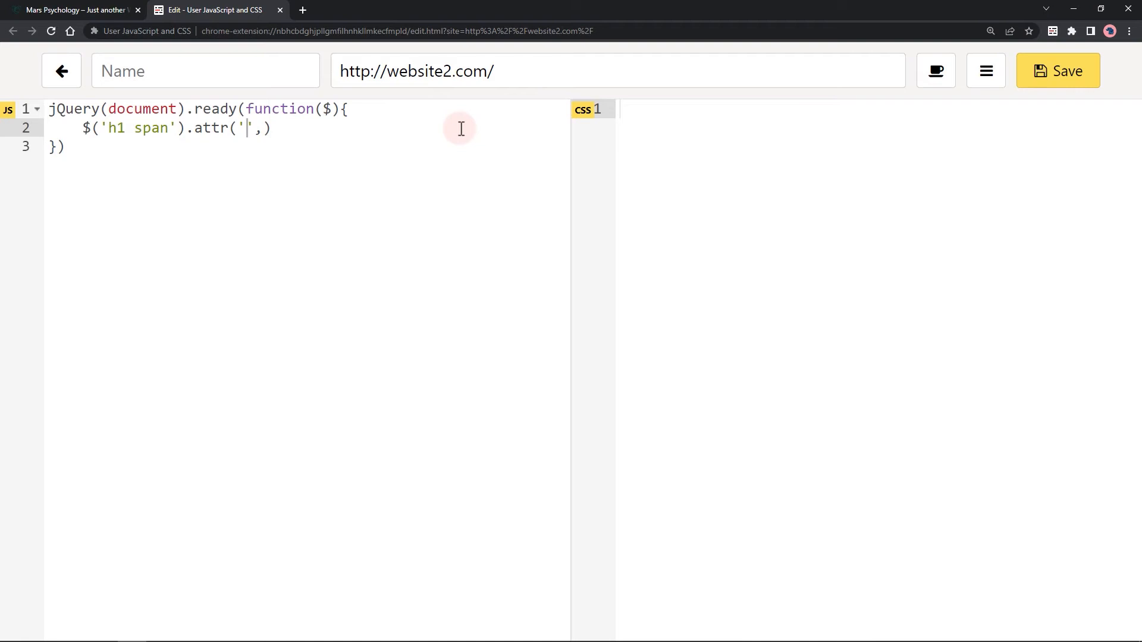
text(style)
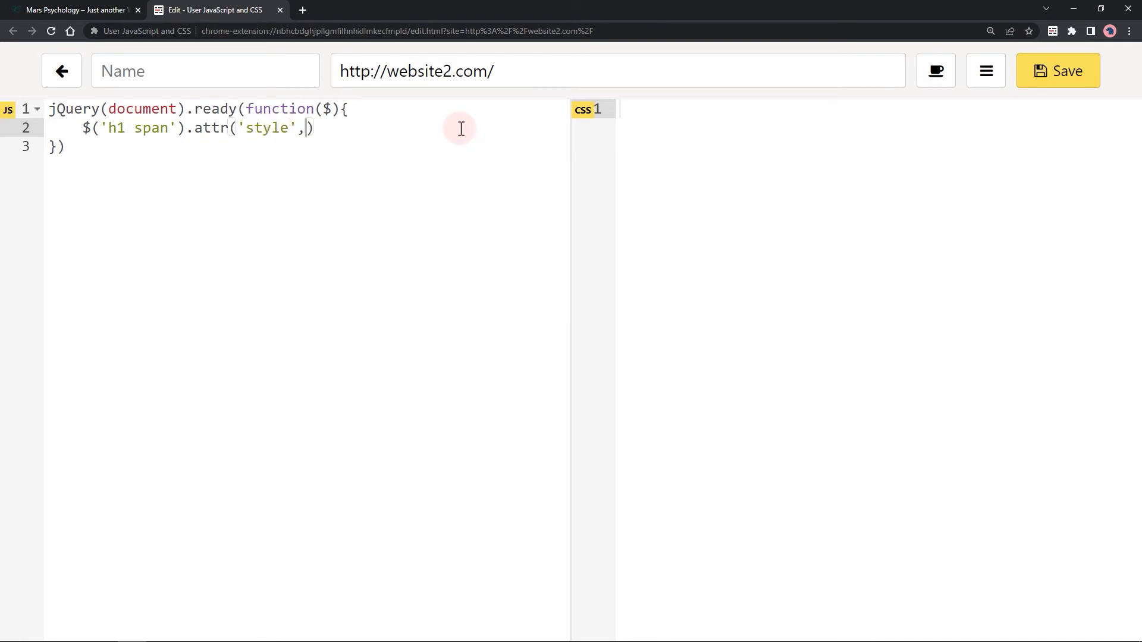